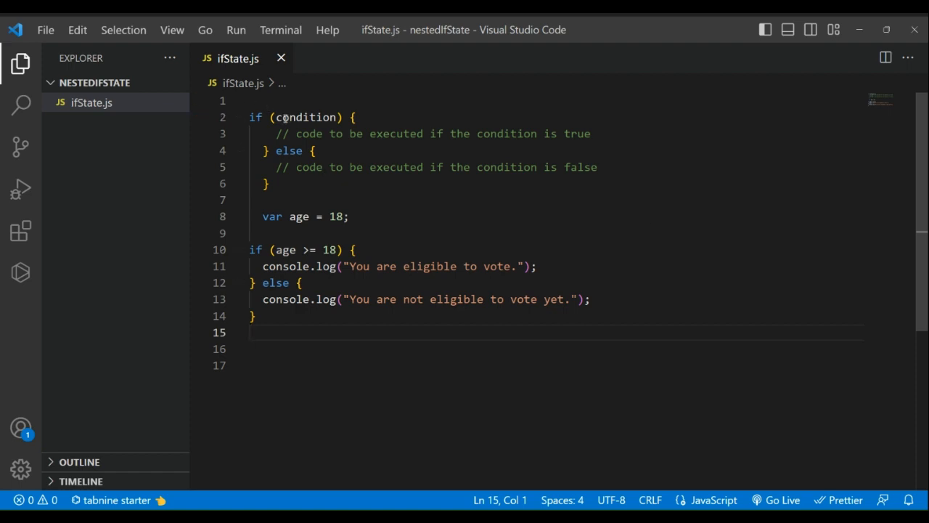
{"action": "mouse_move", "coordinate": [300, 150]}
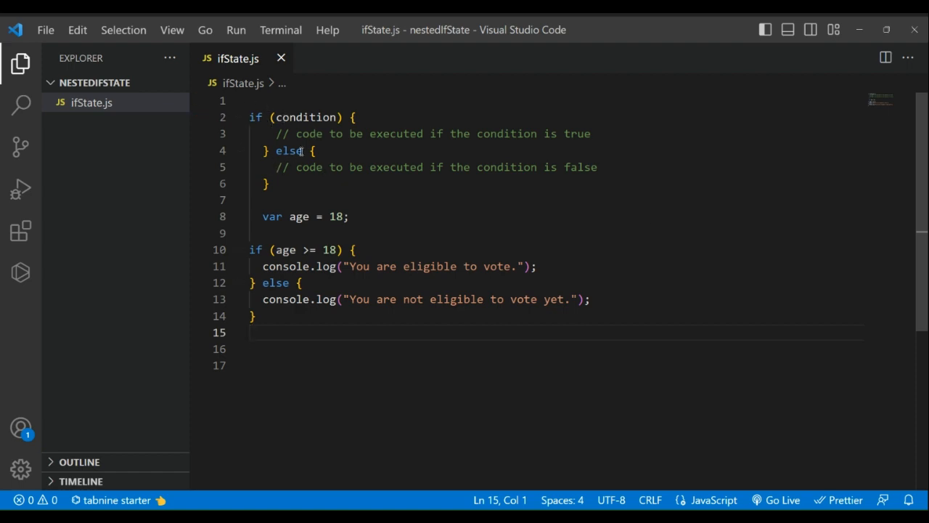
{"action": "mouse_move", "coordinate": [298, 216]}
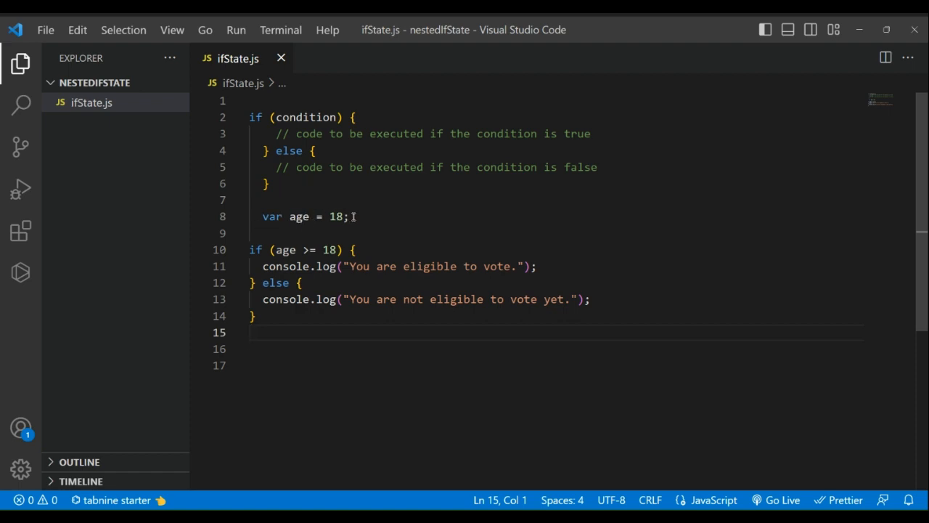
{"action": "mouse_move", "coordinate": [375, 250]}
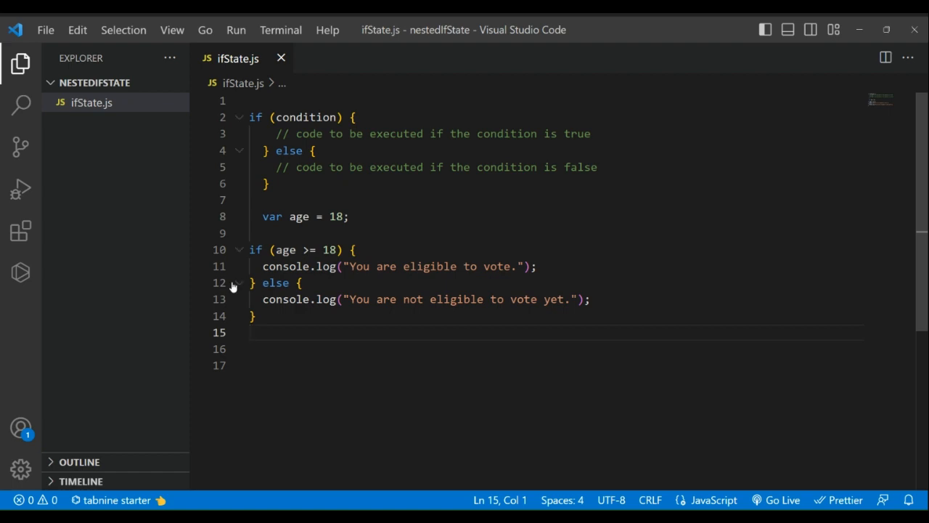
{"action": "mouse_move", "coordinate": [283, 266]}
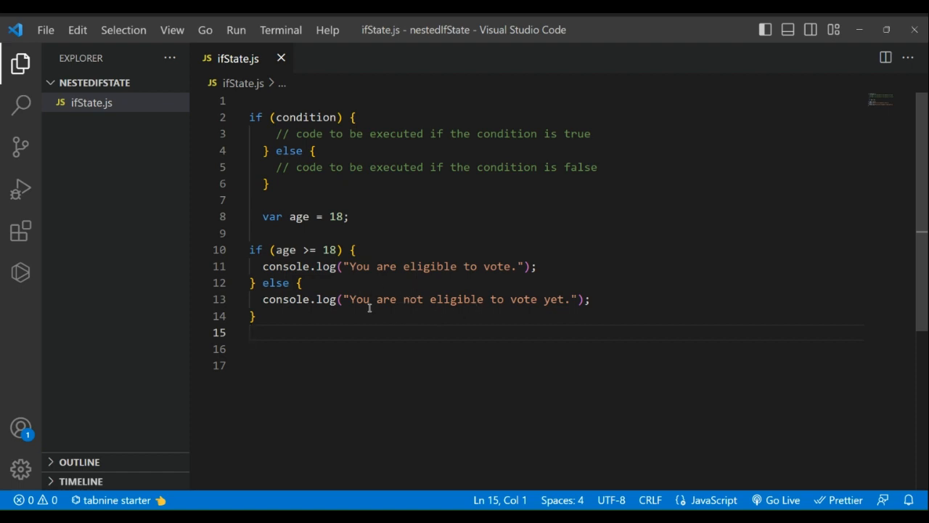
{"action": "mouse_move", "coordinate": [326, 316]}
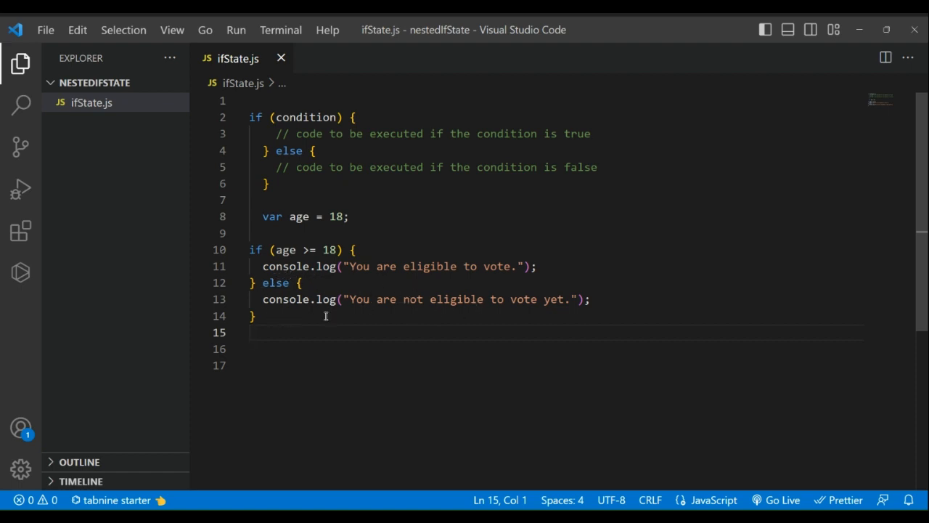
{"action": "mouse_move", "coordinate": [289, 306]}
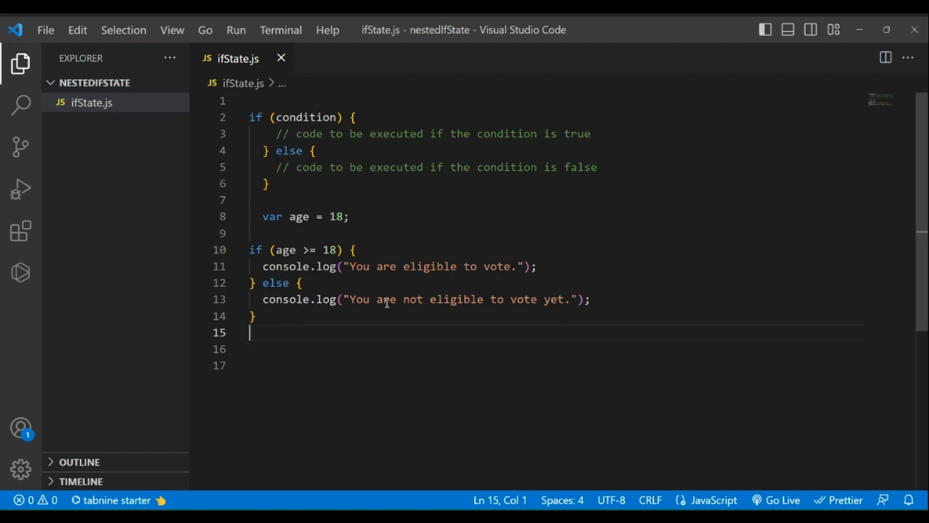
{"action": "mouse_move", "coordinate": [245, 238]}
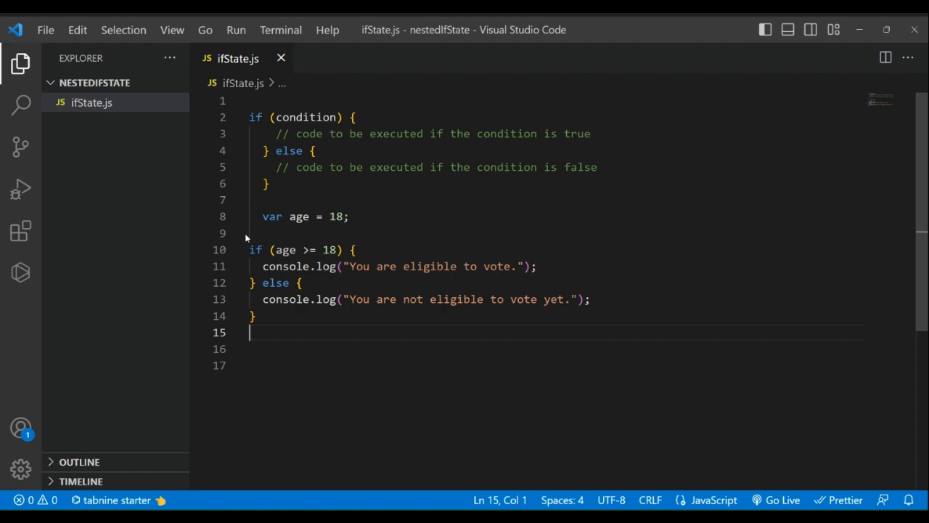
{"action": "mouse_move", "coordinate": [385, 275]}
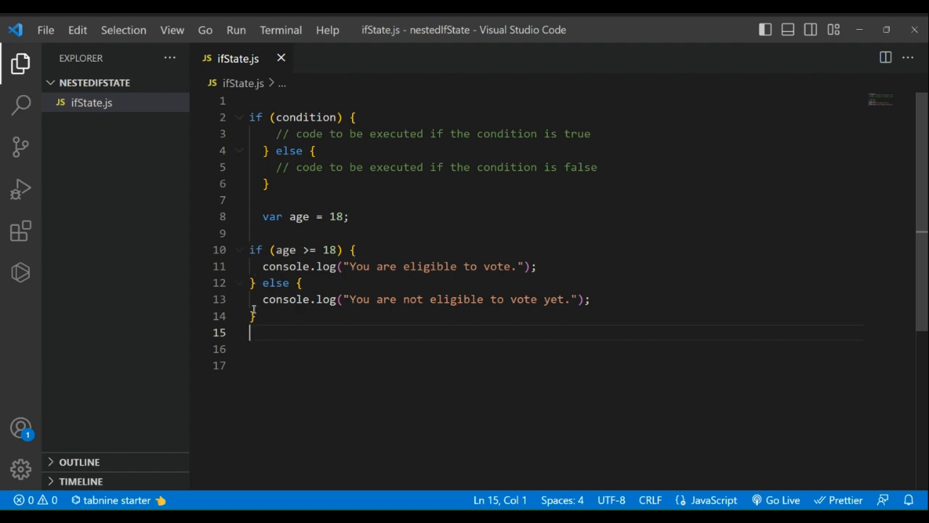
Clear all old code from ifState.js and declare let score = 18;.
{"action": "key", "text": "ctrl+a"}
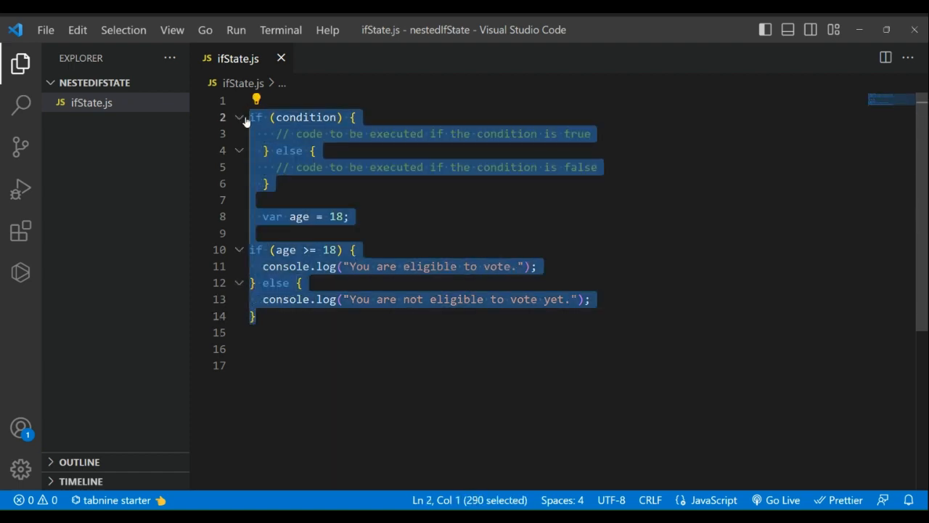
{"action": "key", "text": "Delete"}
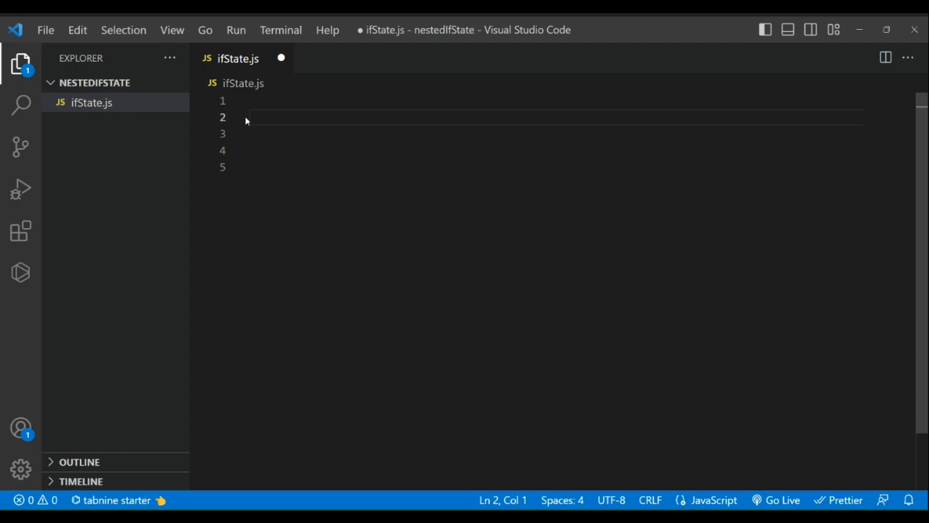
{"action": "type", "text": "l"}
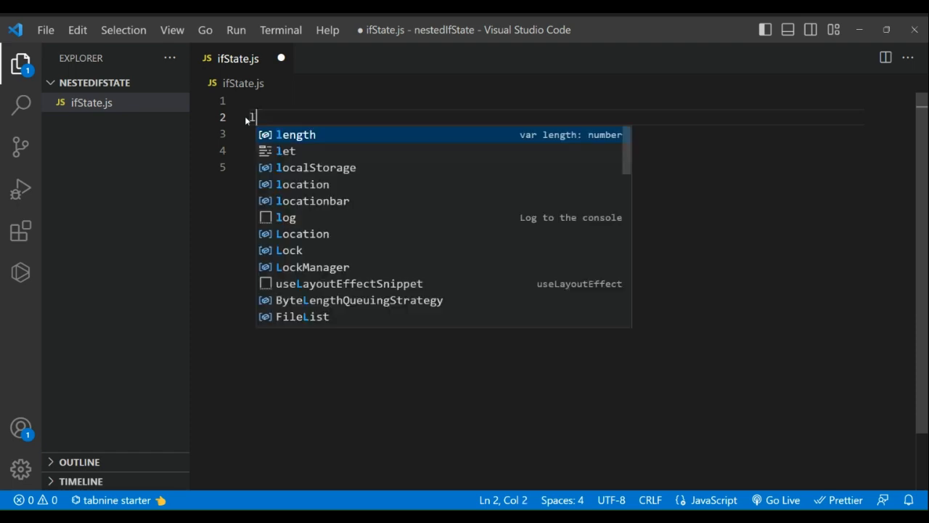
{"action": "type", "text": "et score"}
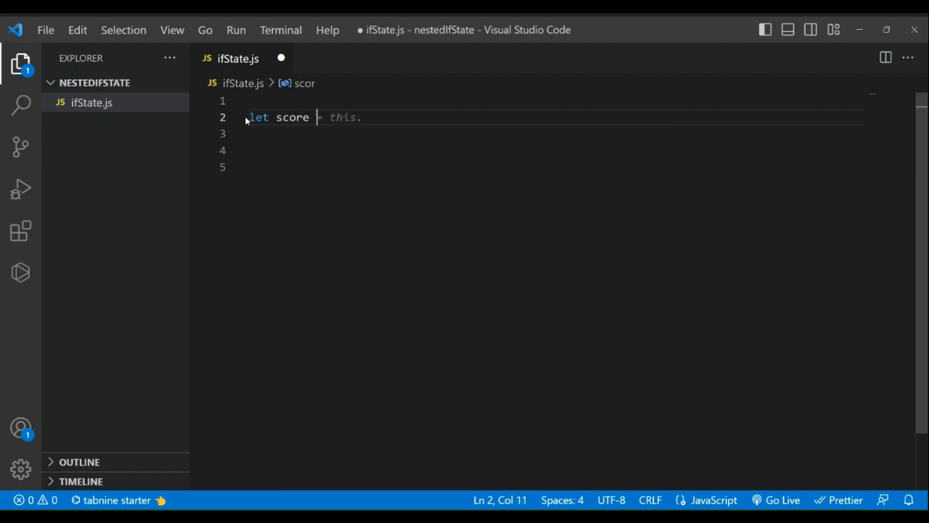
{"action": "type", "text": "= 1"}
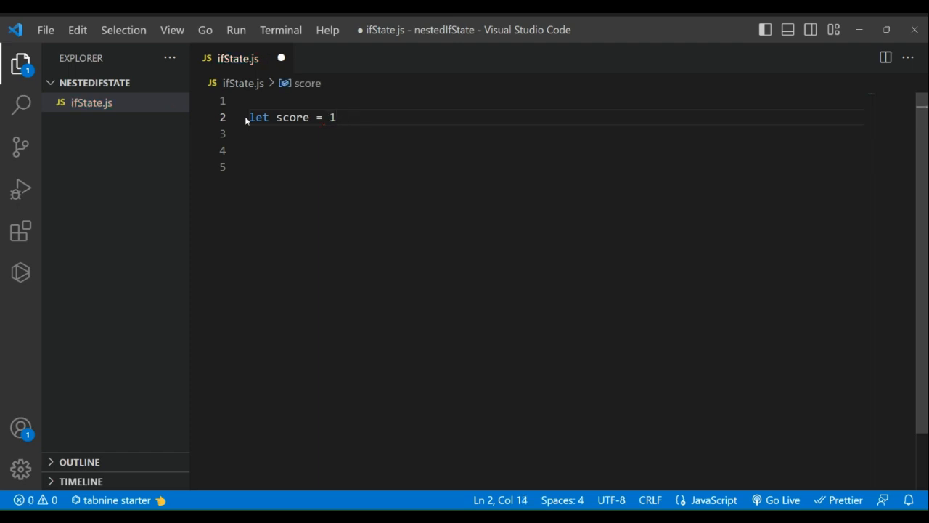
{"action": "type", "text": "8;"}
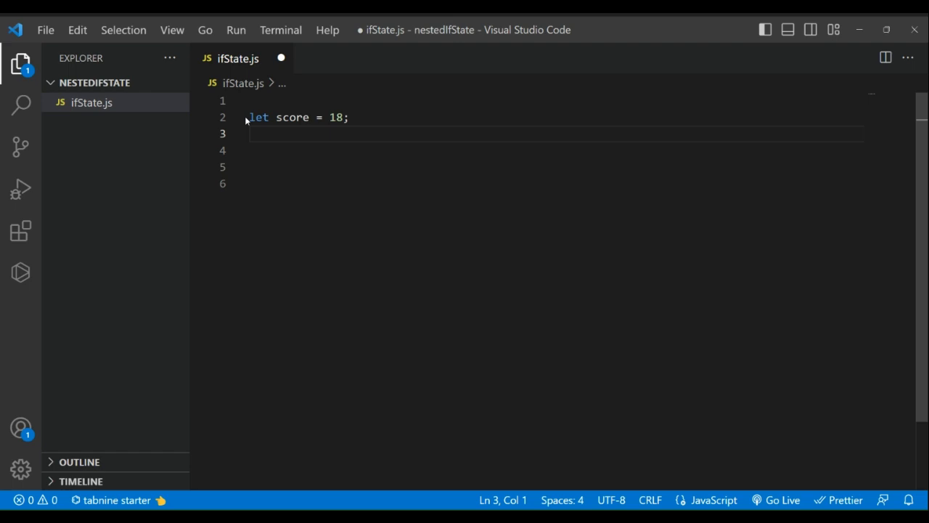
Write the if/else-if chain checking score against 90, 80, 70 and 60.
{"action": "type", "text": "if (score >="}
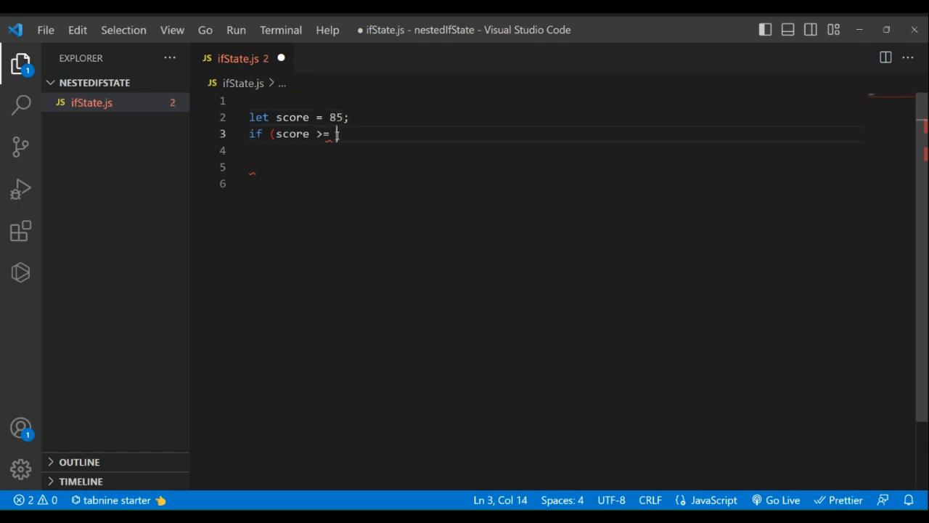
{"action": "type", "text": "90"}
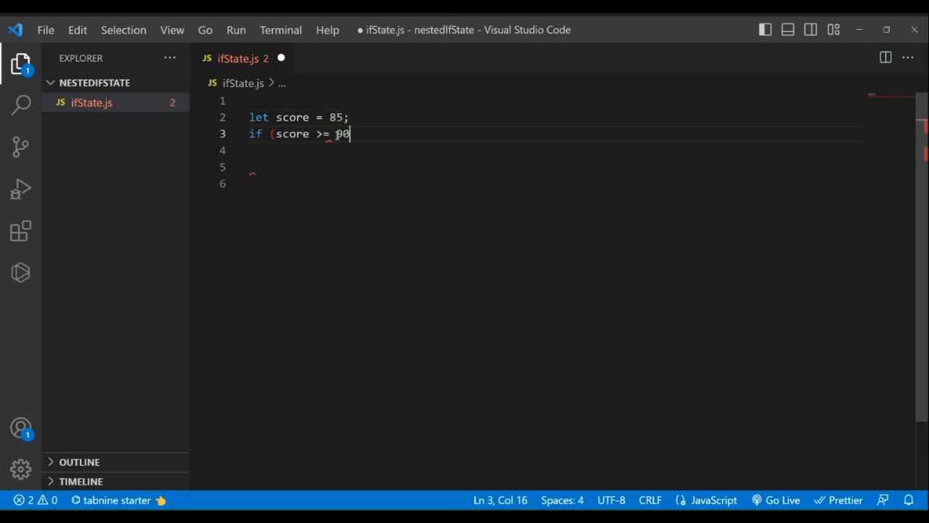
{"action": "type", "text": "){"}
{"action": "left_click", "coordinate": [556, 167]}
{"action": "type", "text": "}else if (score"}
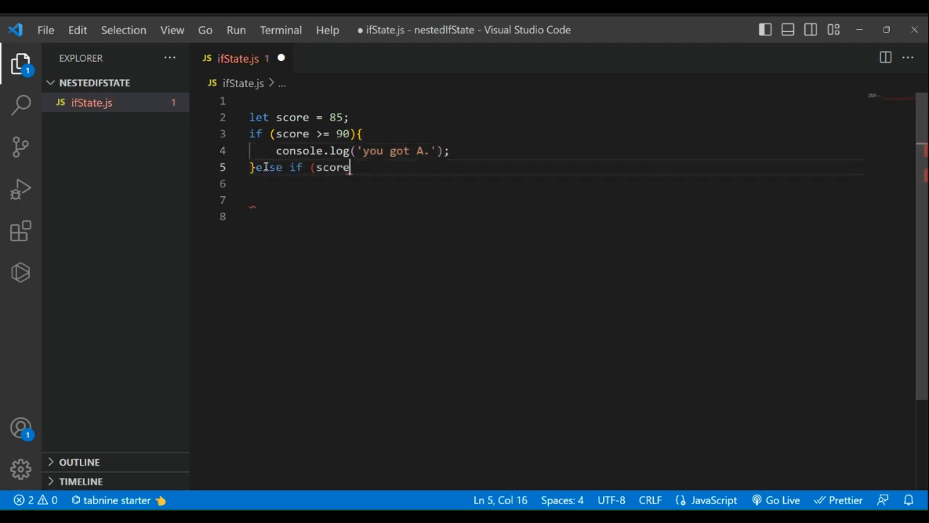
{"action": "type", "text": ">= 100)"}
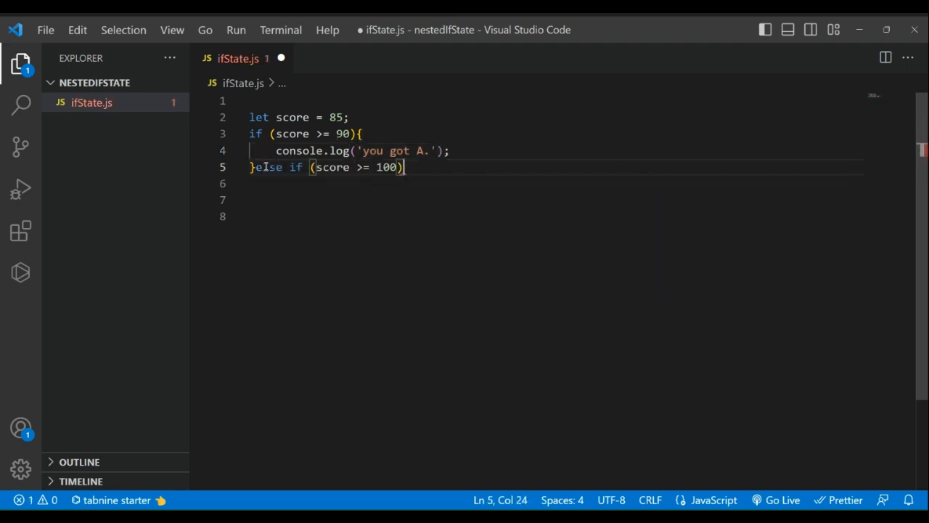
{"action": "type", "text": "80"}
{"action": "left_click", "coordinate": [548, 184]}
{"action": "type", "text": "console.log('you got B.');"}
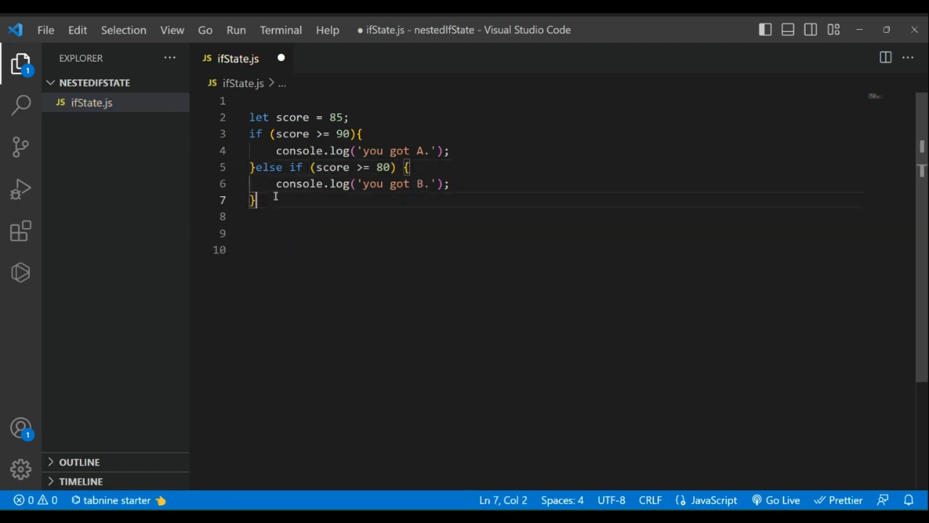
{"action": "type", "text": "else if (score >= 70){"}
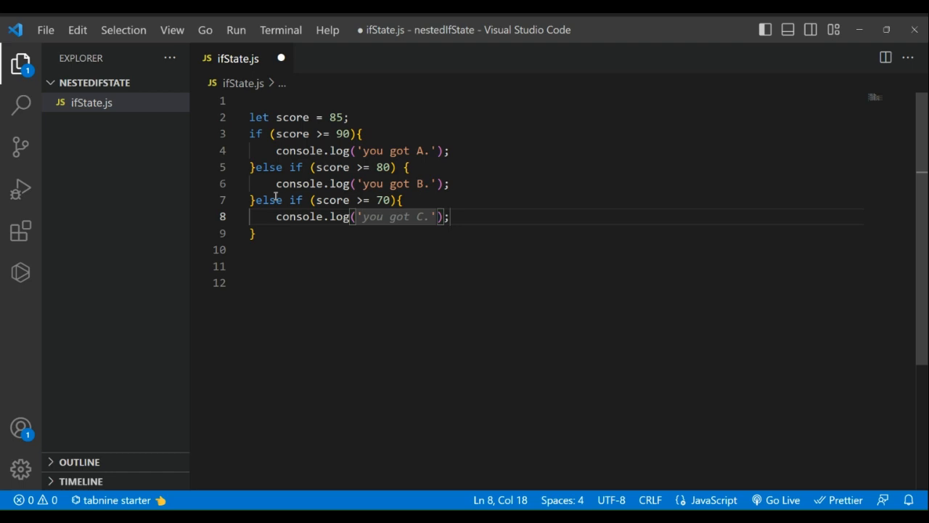
{"action": "type", "text": "}else if (score >="}
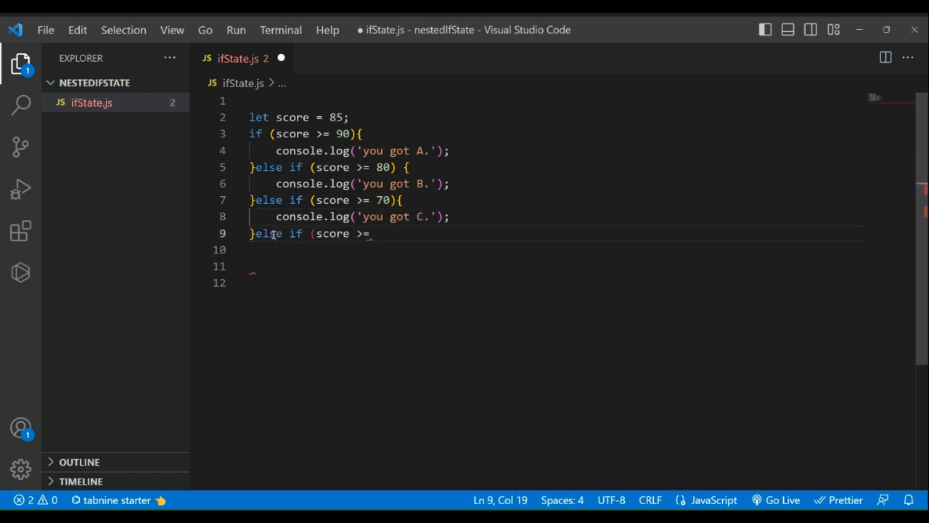
{"action": "type", "text": "60){"}
{"action": "left_click", "coordinate": [556, 250]}
{"action": "type", "text": "console.log('you got D.');"}
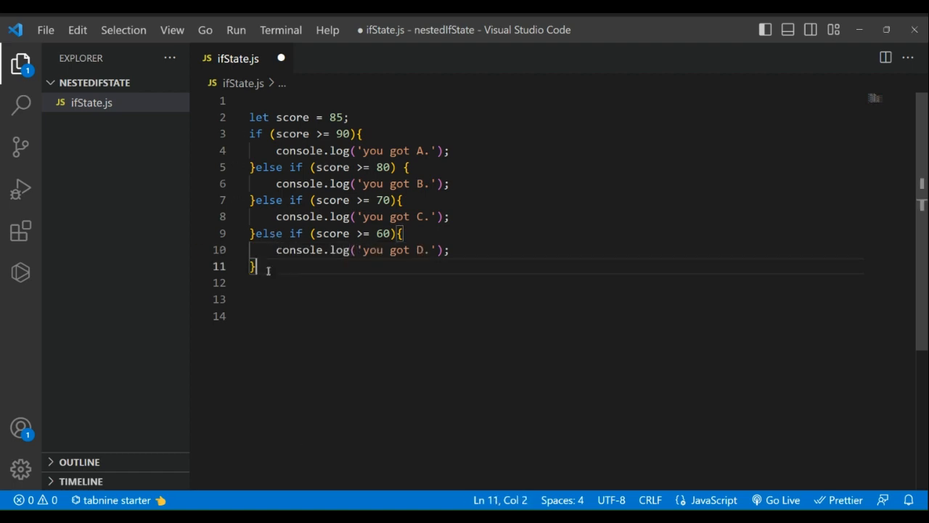
Add a final else branch logging 'you failed the exam'.
{"action": "type", "text": "else {"}
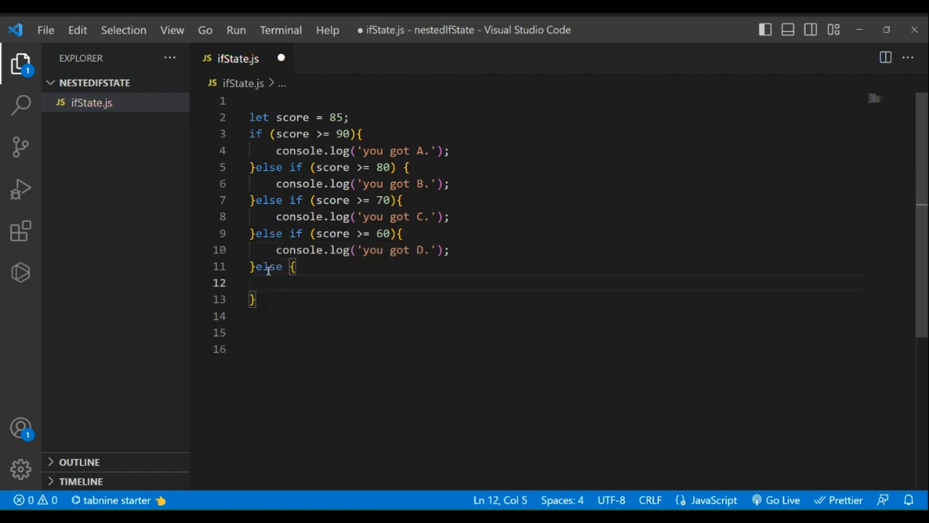
{"action": "type", "text": "console.log('you got');"}
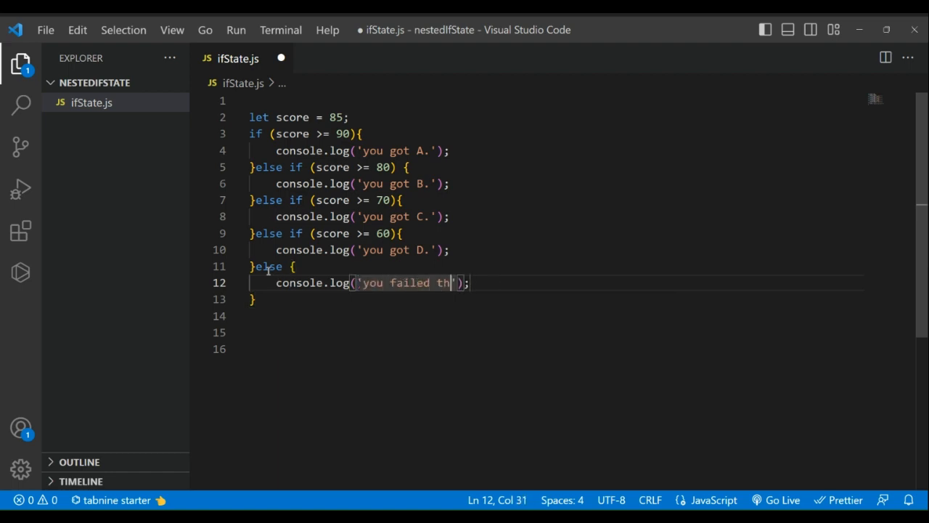
{"action": "type", "text": "e exam"}
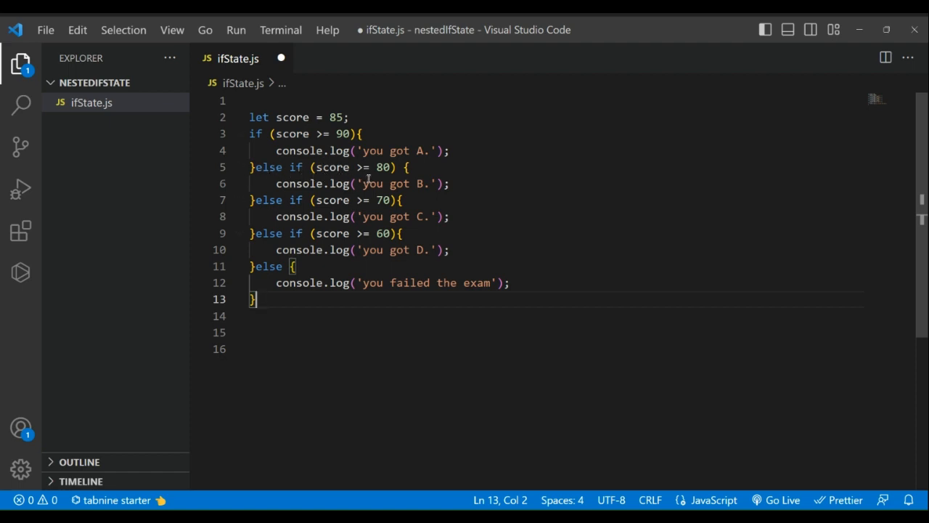
{"action": "mouse_move", "coordinate": [421, 167]}
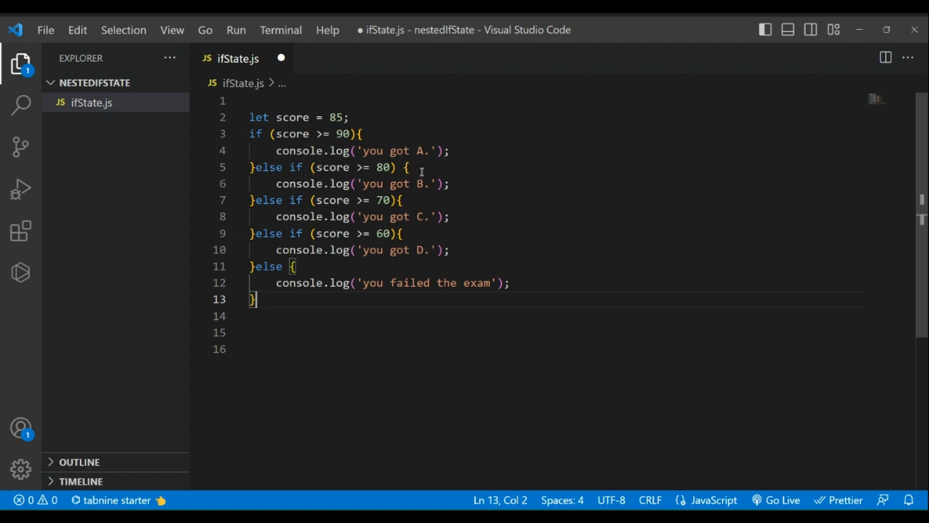
{"action": "mouse_move", "coordinate": [413, 192]}
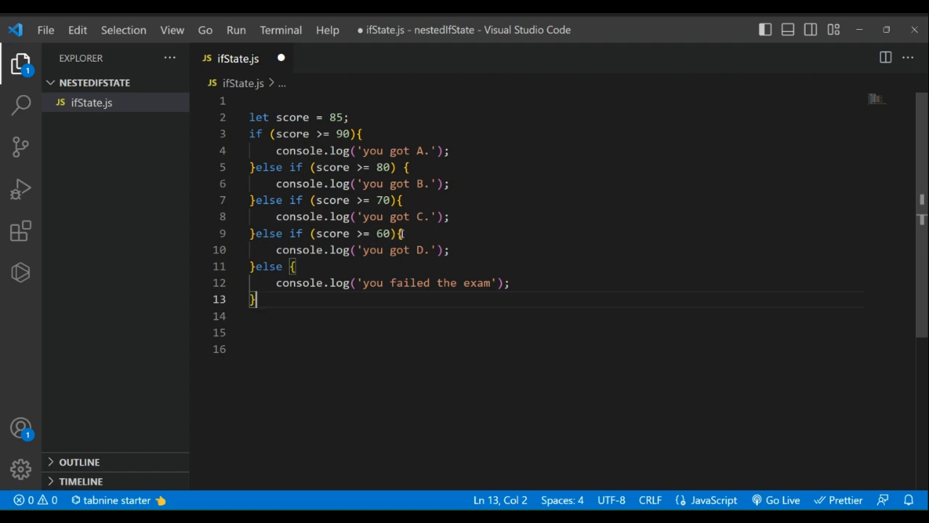
{"action": "mouse_move", "coordinate": [389, 259]}
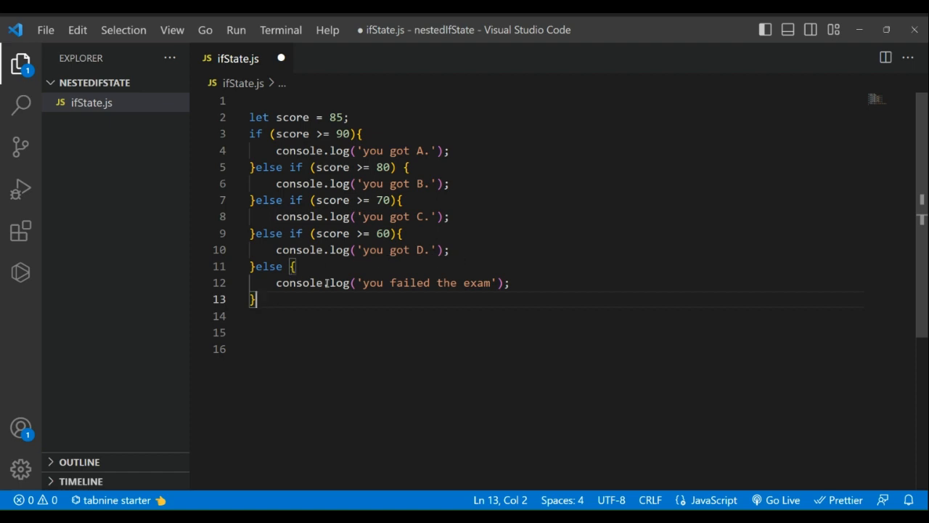
{"action": "mouse_move", "coordinate": [429, 288]}
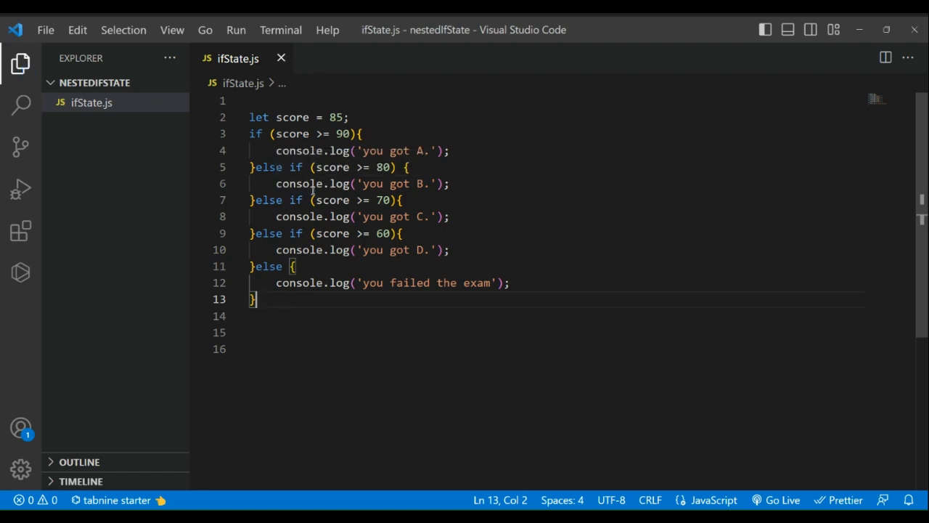
{"action": "mouse_move", "coordinate": [373, 97]}
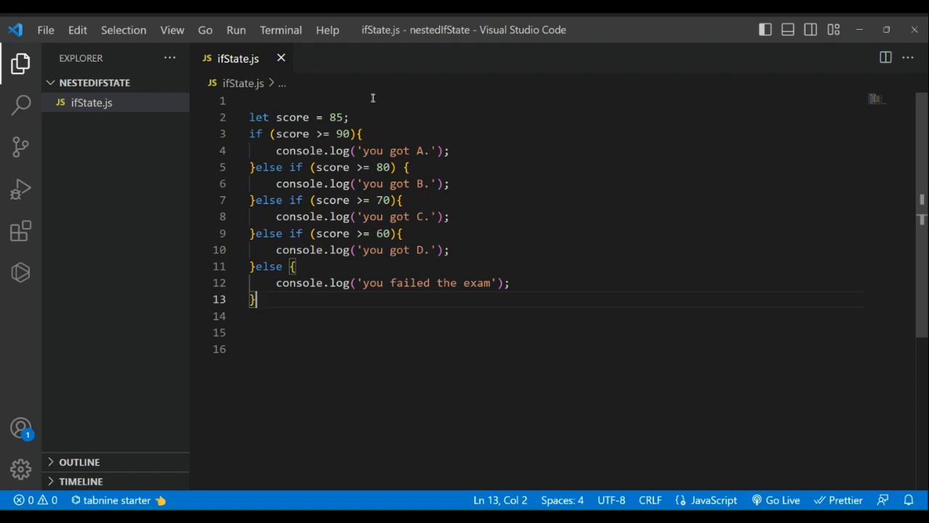
{"action": "mouse_move", "coordinate": [329, 63]}
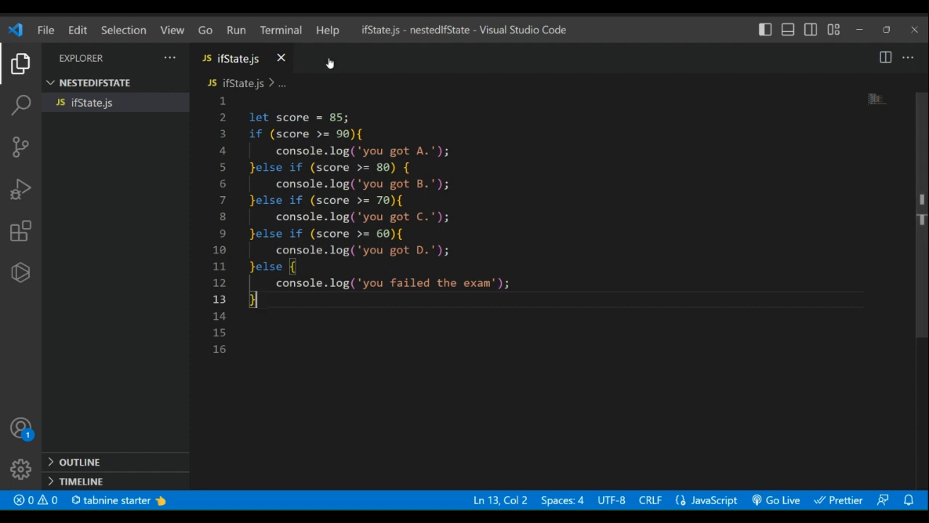
Open a new terminal and run node .\ifState.js, printing 'you got B.'.
{"action": "left_click", "coordinate": [280, 30]}
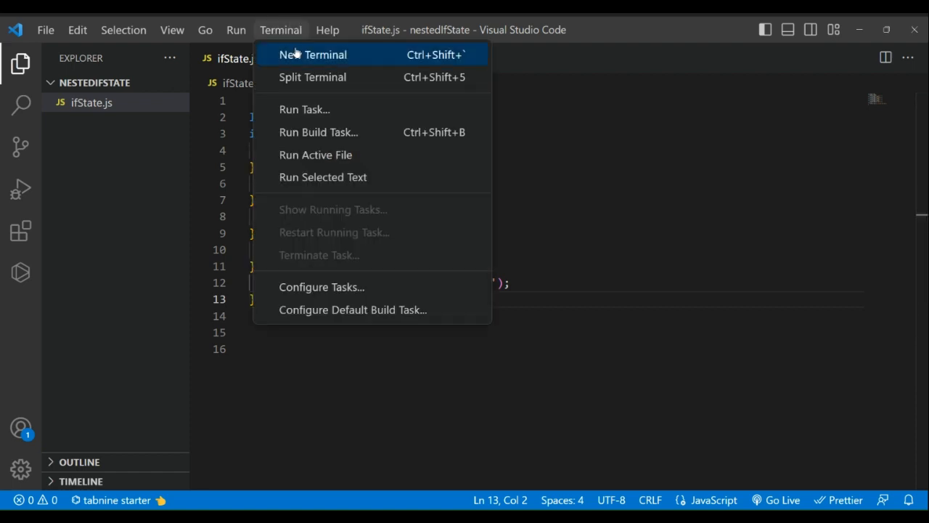
{"action": "left_click", "coordinate": [313, 54]}
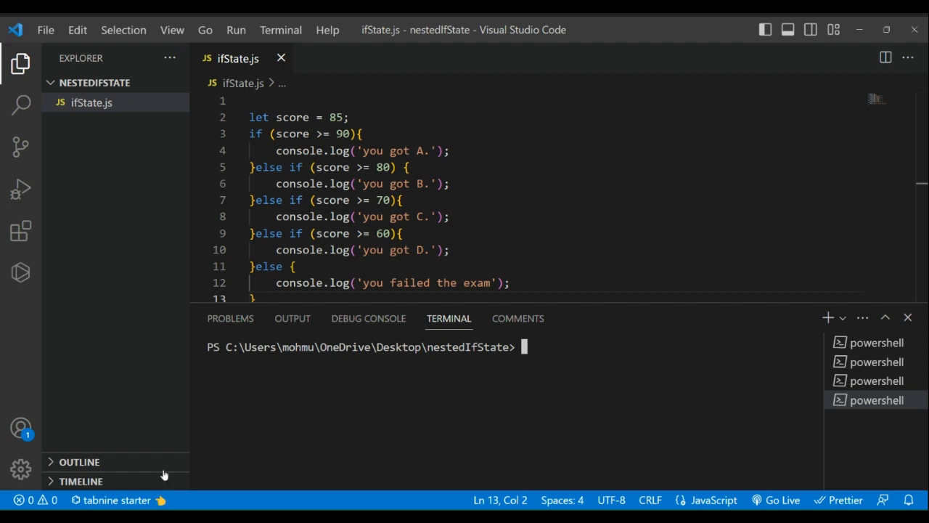
{"action": "mouse_move", "coordinate": [559, 364]}
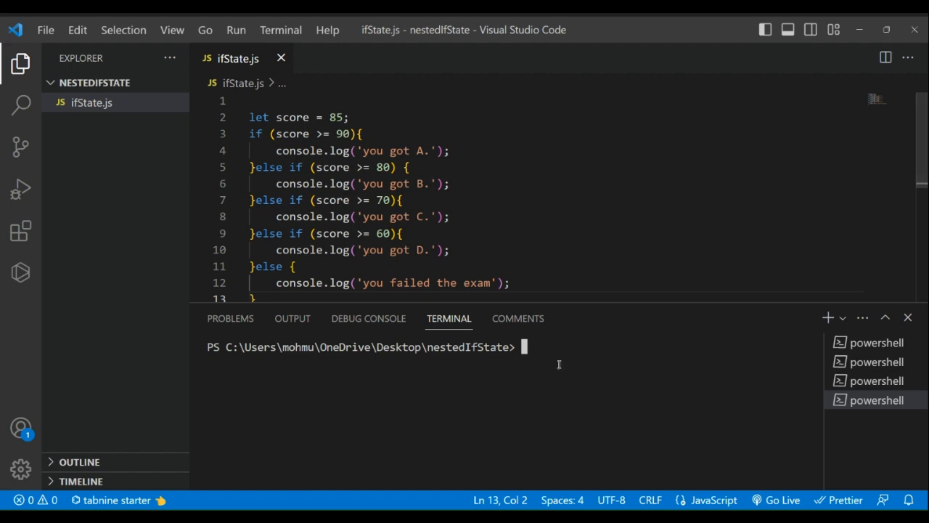
{"action": "type", "text": "node"}
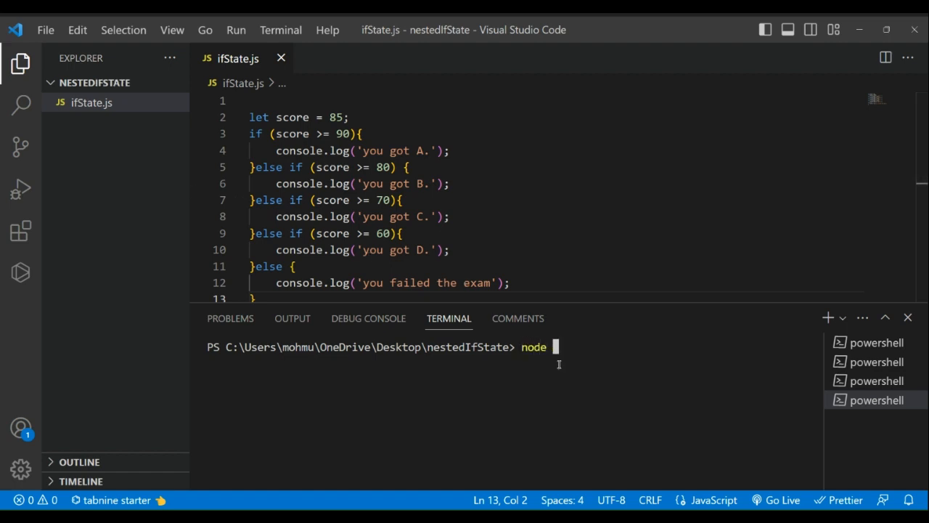
{"action": "type", "text": "if"}
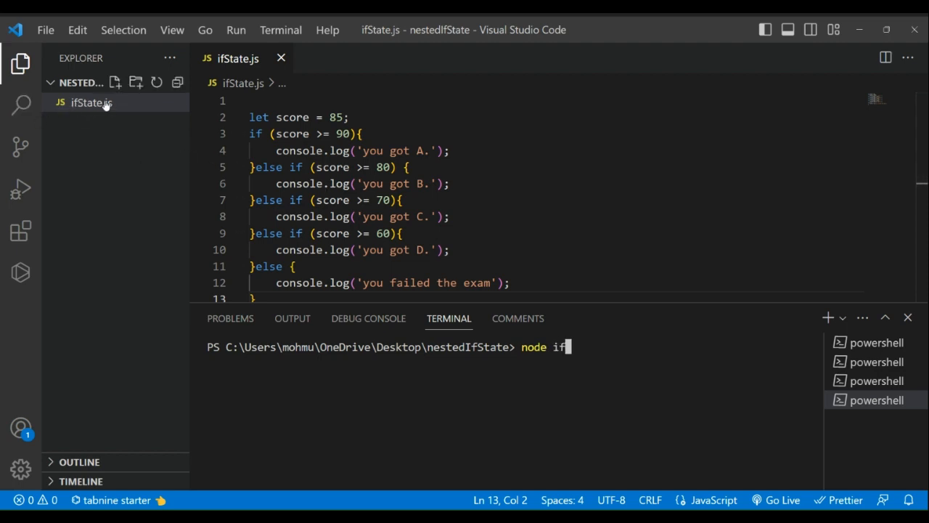
{"action": "type", "text": "S"}
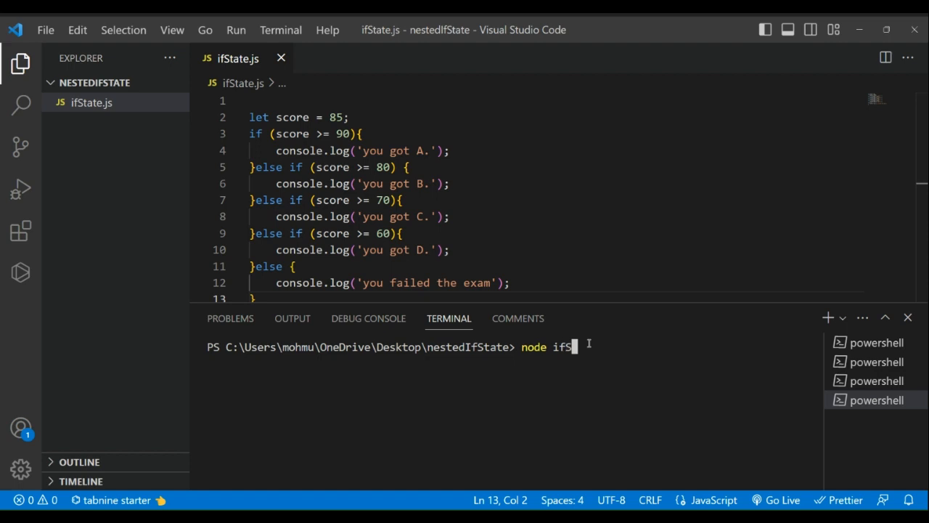
{"action": "type", "text": "tate.js"}
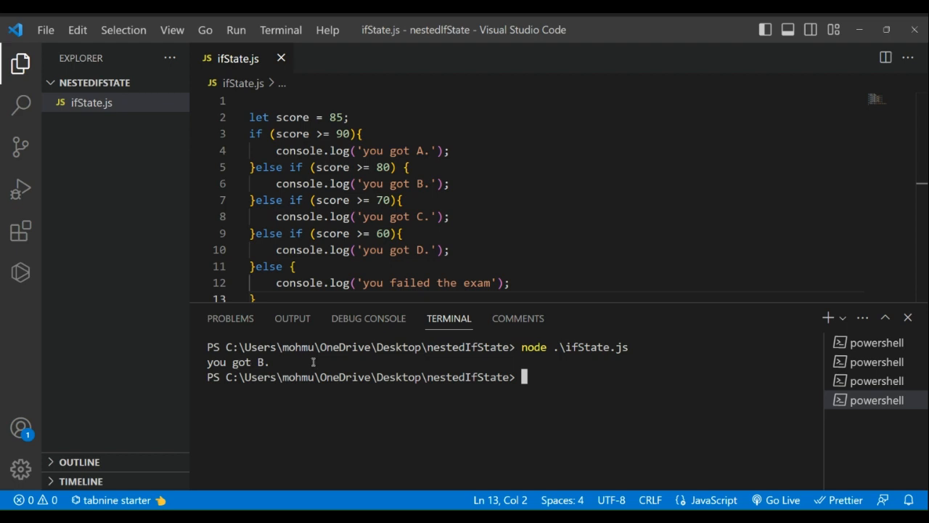
Set score to 98, save and run for 'you got A.', then 60 for 'you got D.'.
{"action": "double_click", "coordinate": [236, 362]}
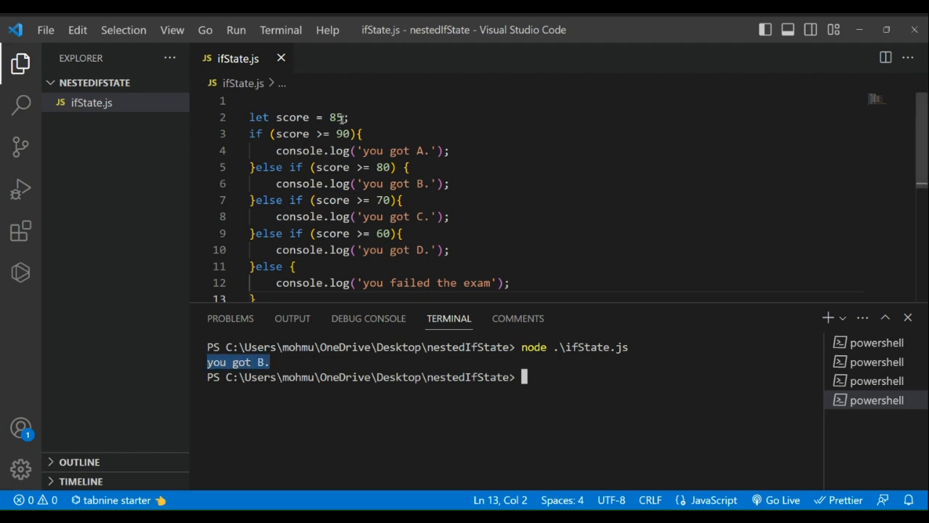
{"action": "key", "text": "Backspace"}
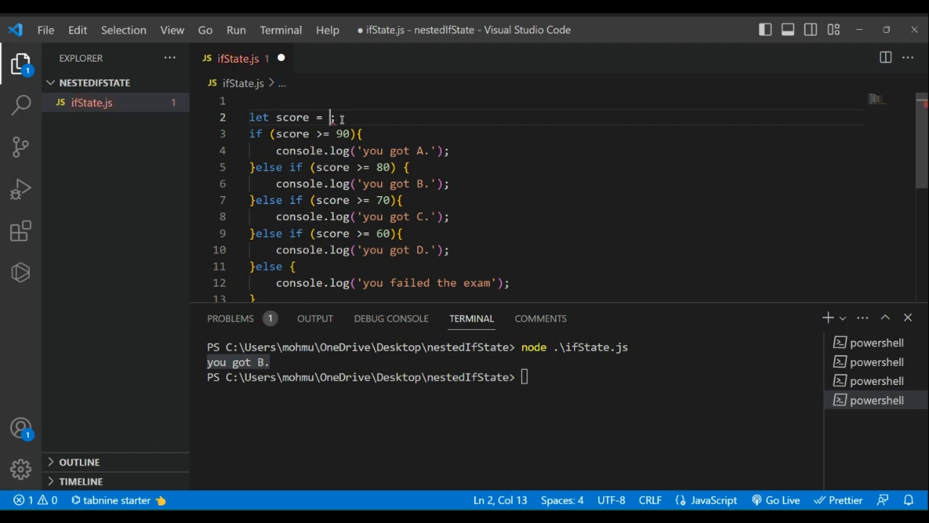
{"action": "type", "text": "9"}
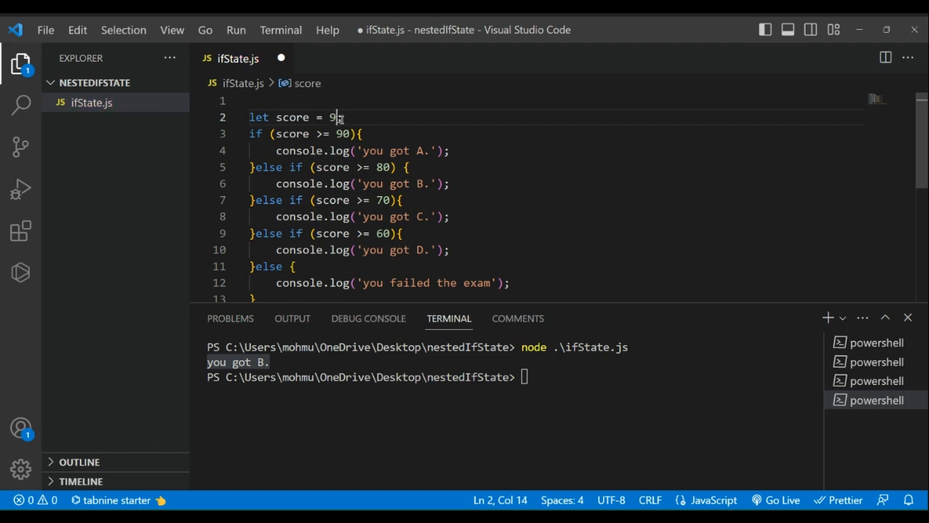
{"action": "type", "text": "8"}
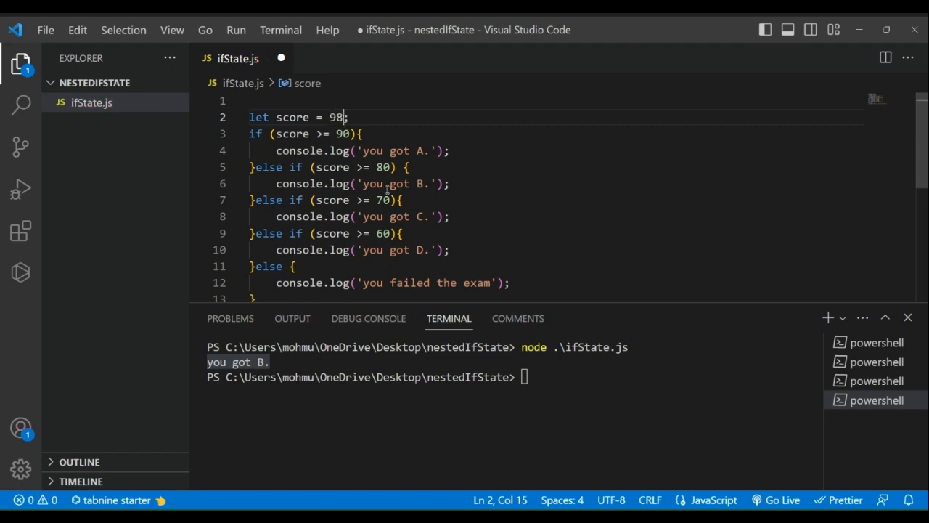
{"action": "key", "text": "ctrl+s"}
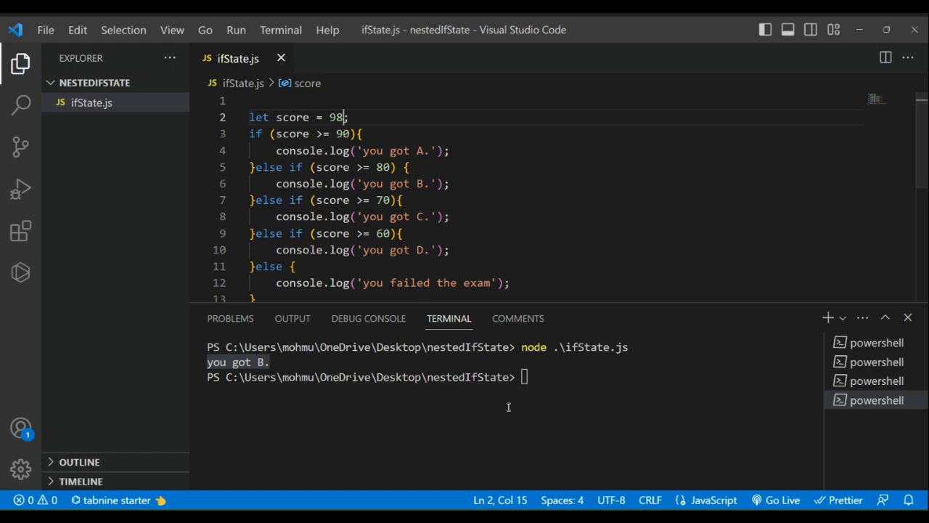
{"action": "type", "text": "node .\\ifState.js"}
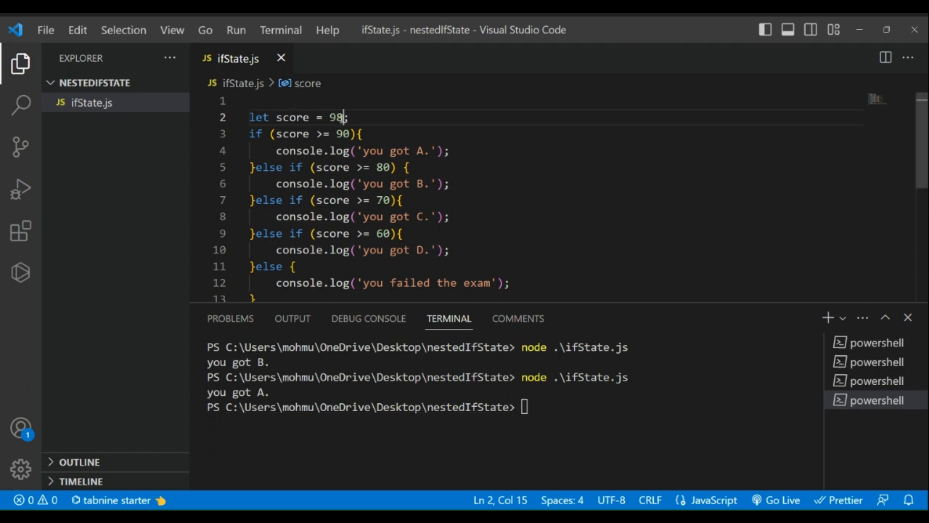
{"action": "type", "text": "60"}
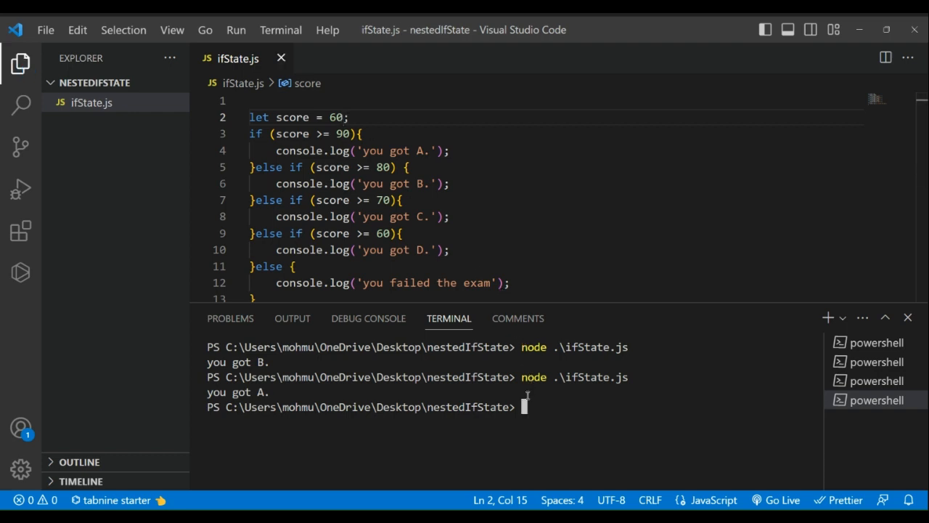
{"action": "key", "text": "Enter"}
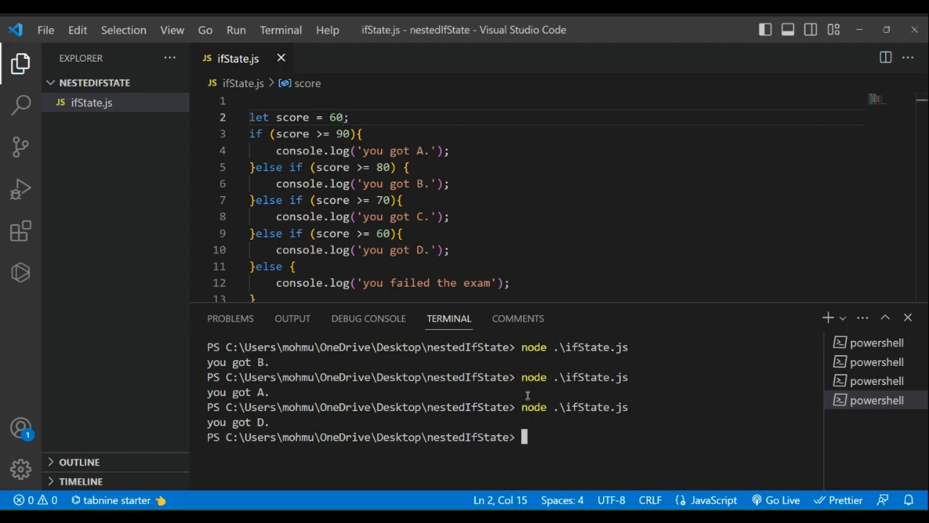